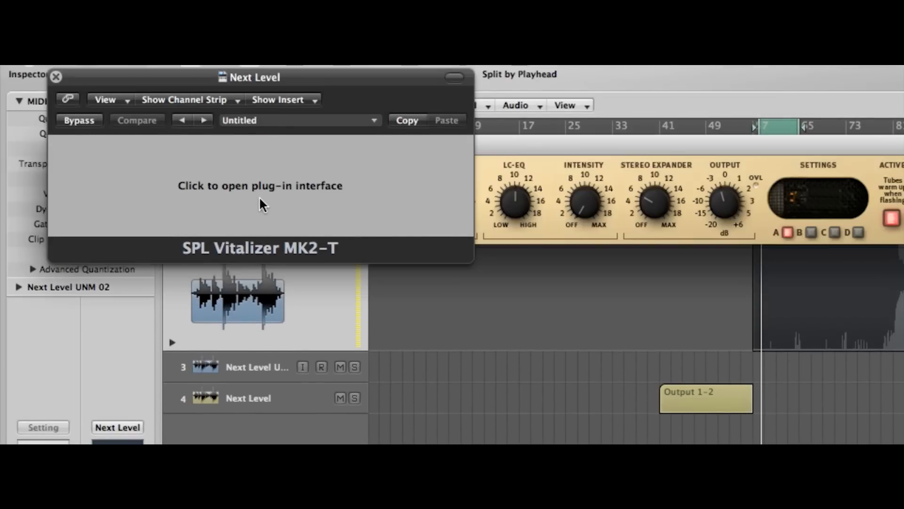
# - Close the SPL Vitalizer MK2-T window to return to the Next Level insert chain
pyautogui.click(260, 185)
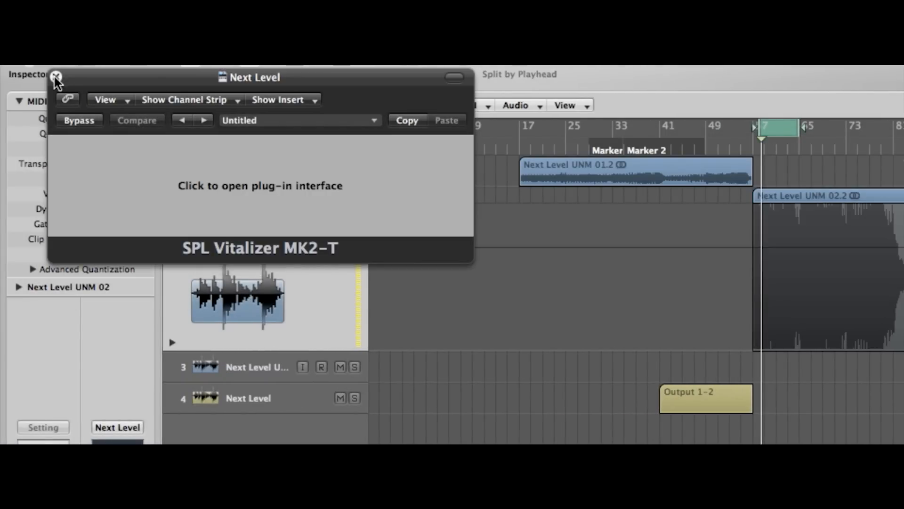
pyautogui.click(56, 76)
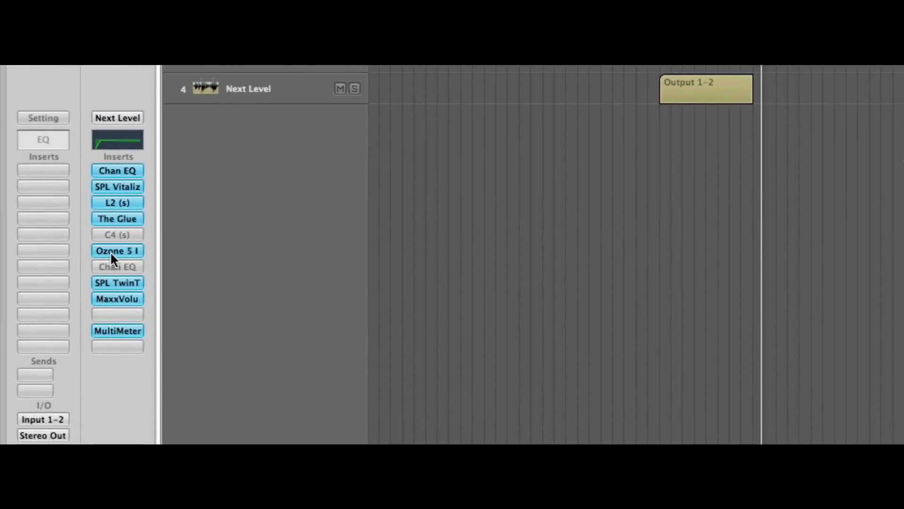
# - Open the Ozone 5 imager on Next Level and scroll to its band width controls
pyautogui.click(117, 251)
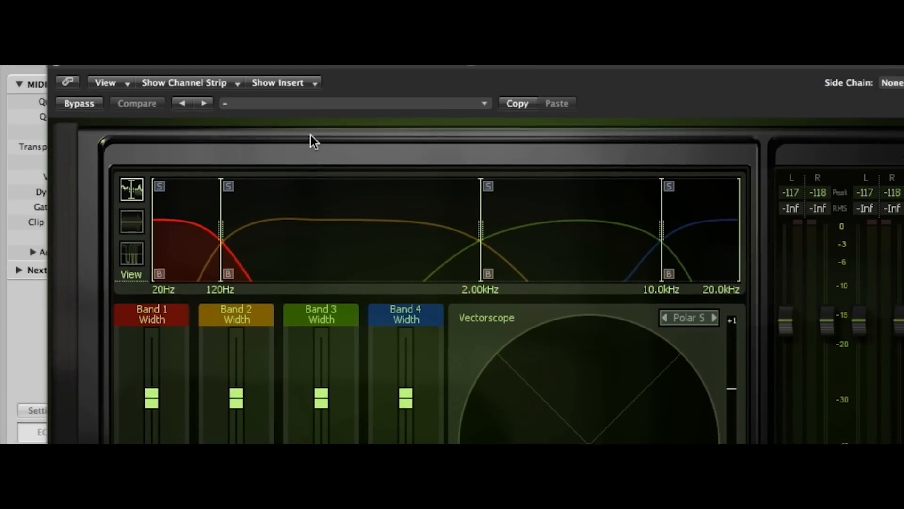
pyautogui.scroll(-3)
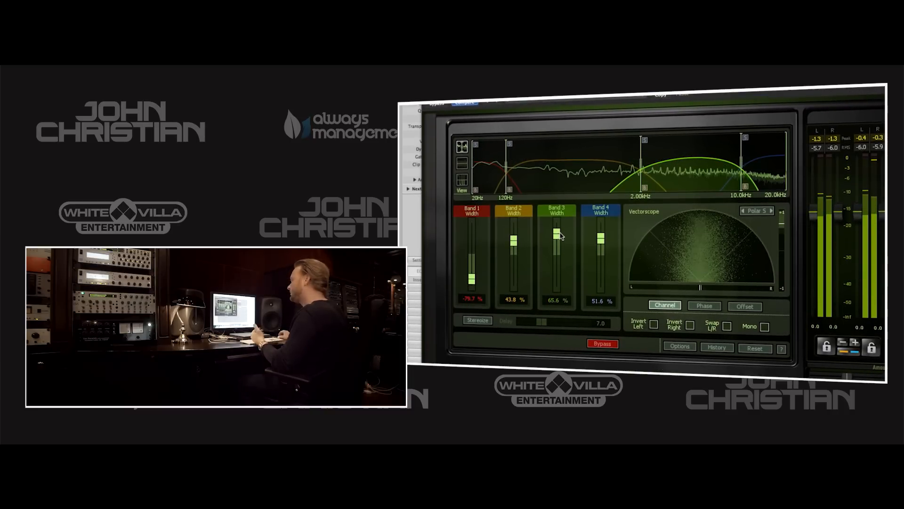
pyautogui.moveTo(558, 236)
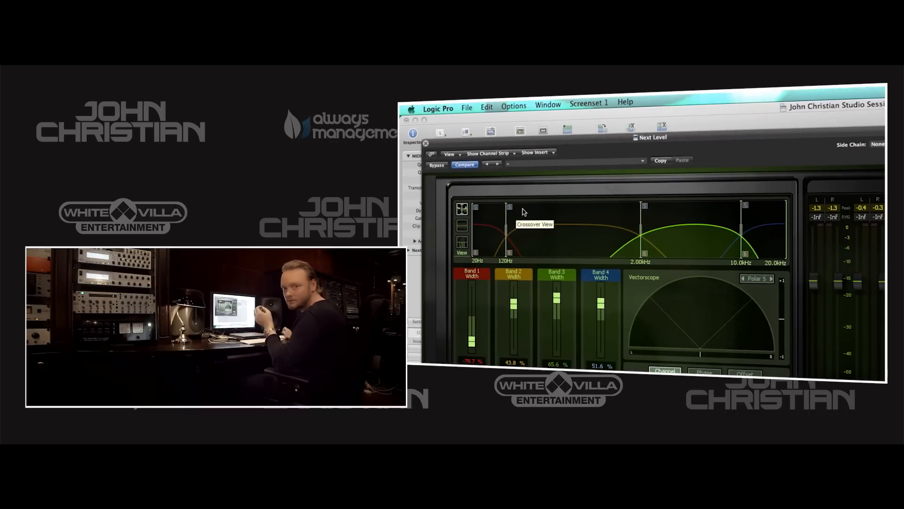
pyautogui.moveTo(524, 208)
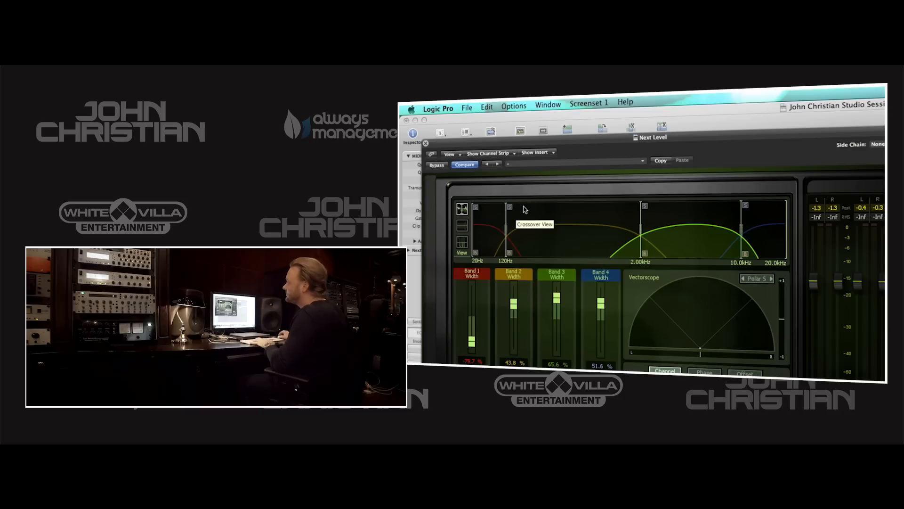
pyautogui.click(437, 165)
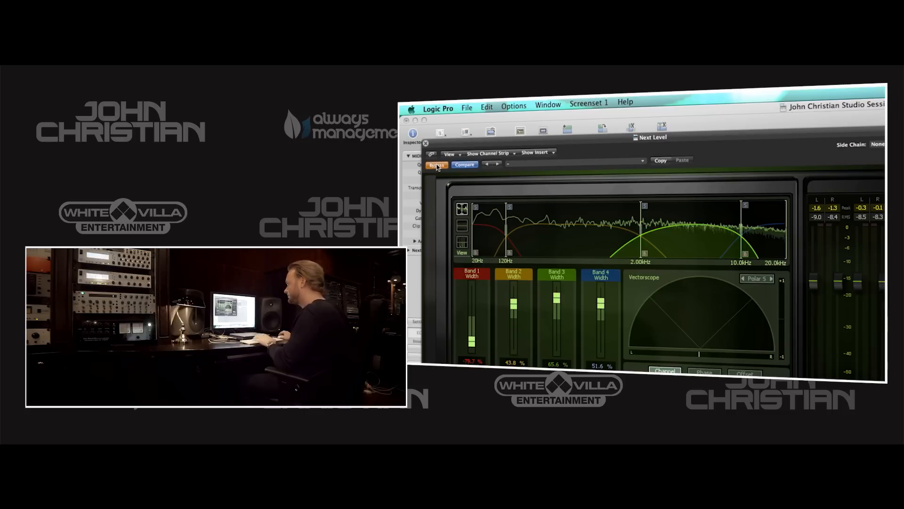
pyautogui.click(437, 164)
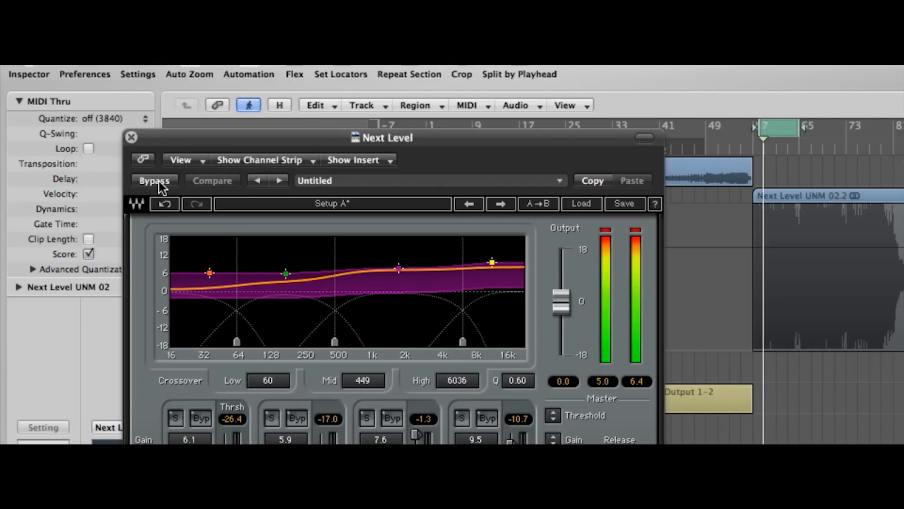
# - Bypass the Waves C4 multiband briefly, then switch it back on to compare
pyautogui.click(154, 180)
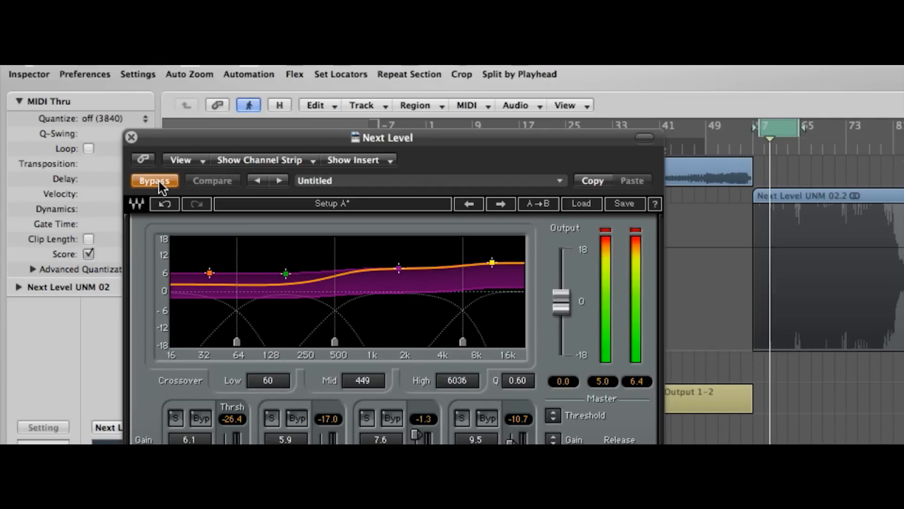
pyautogui.click(154, 180)
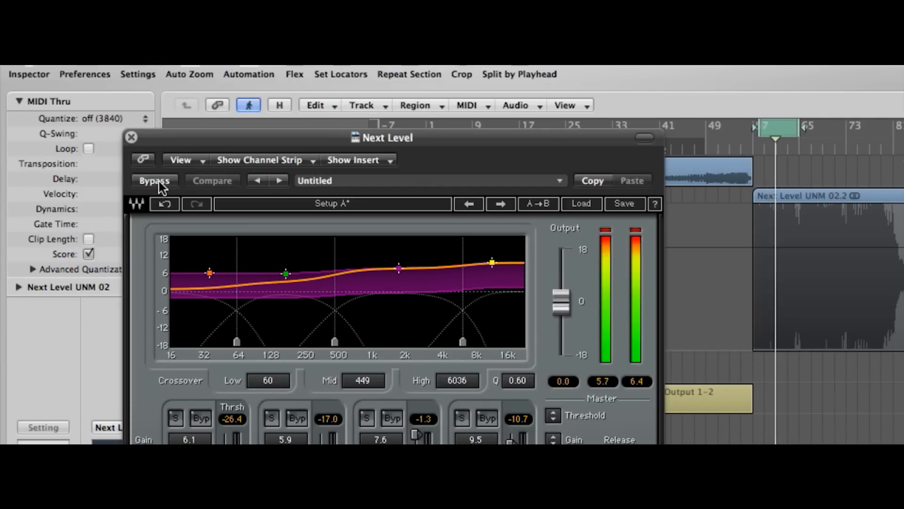